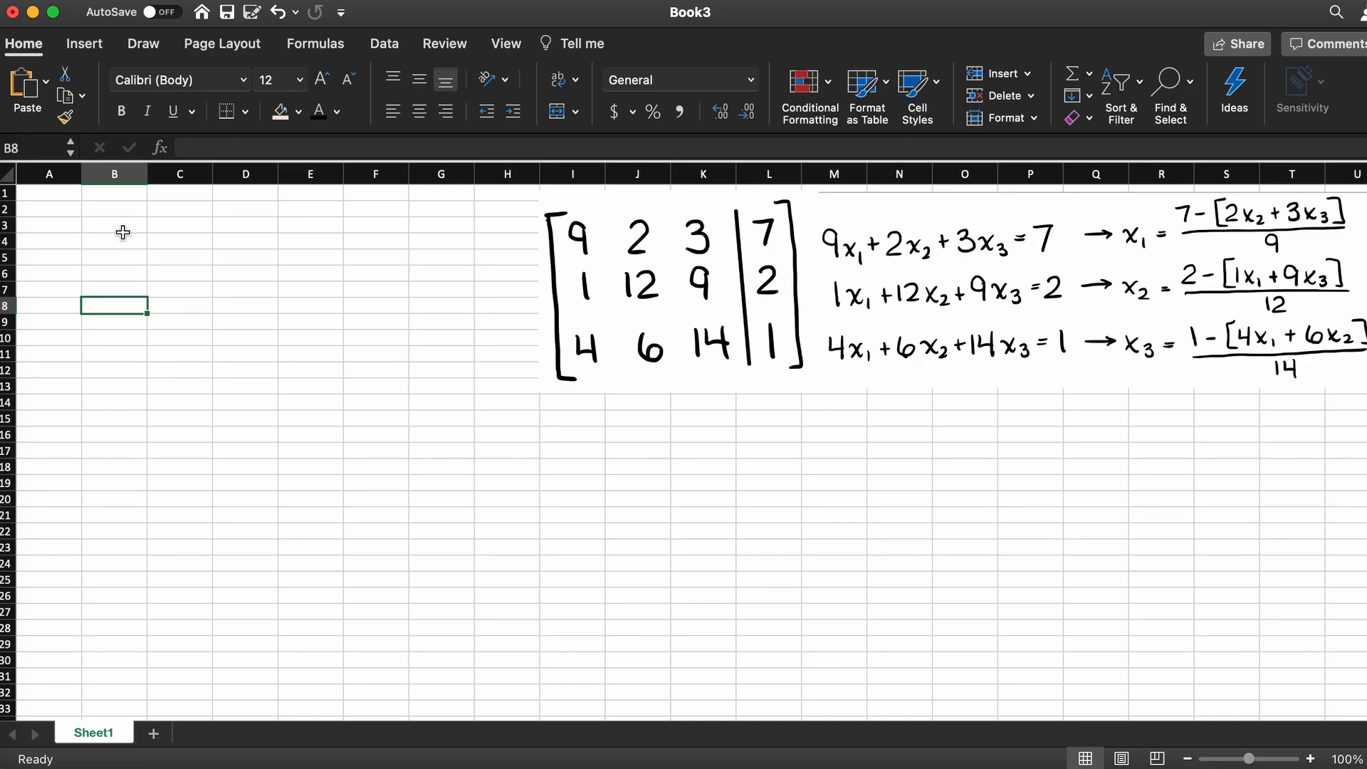
mouse_move(123, 217)
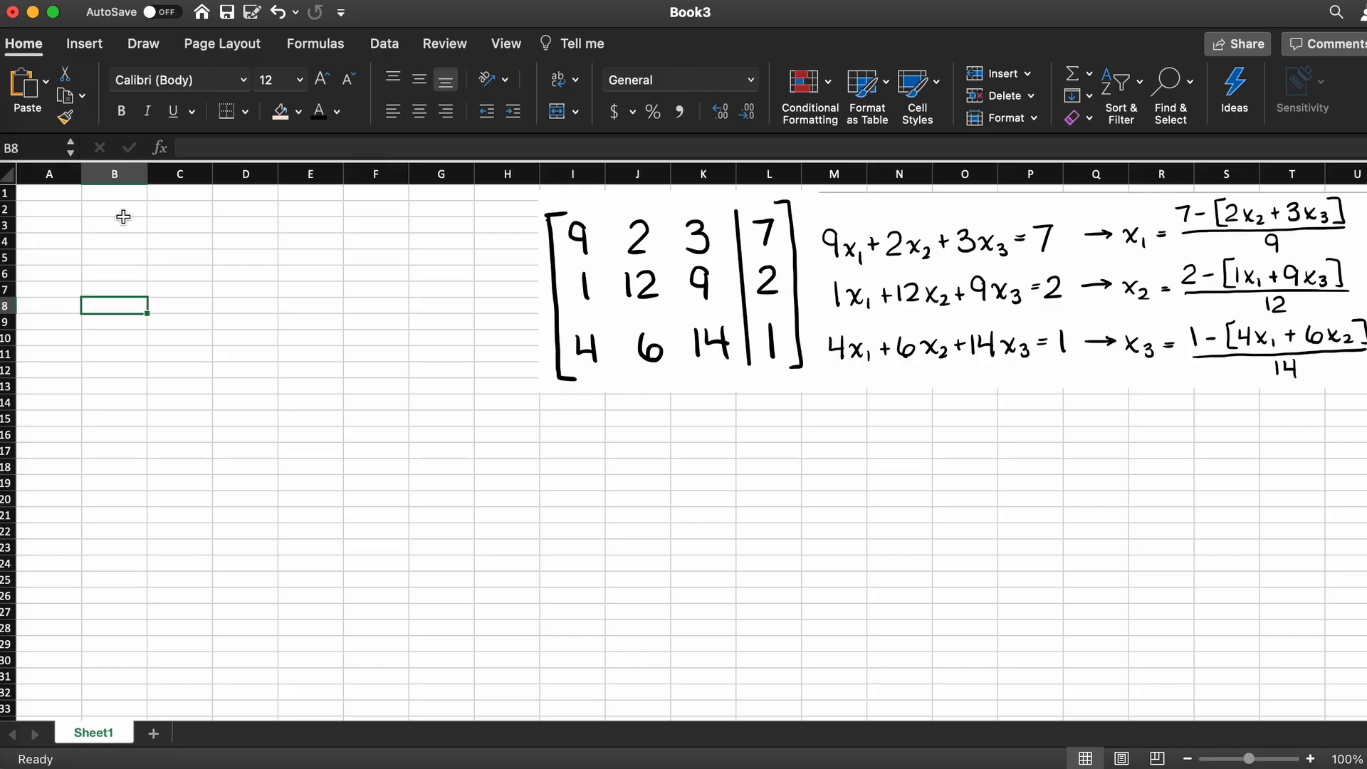
- Enter the heading 'GOAL: A solution accuracy of 0.005 for all independent equations.' in B2
text(GOAL: A solution)
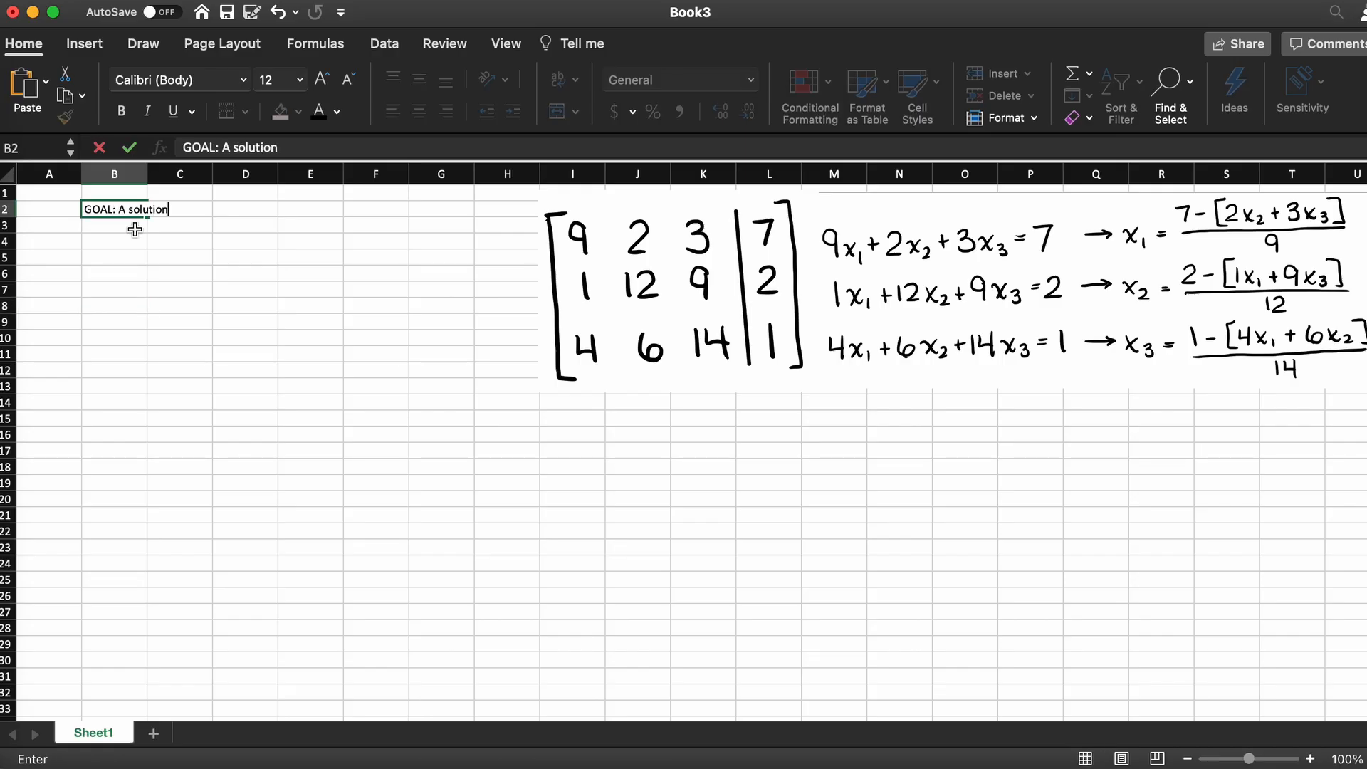
text(accuracy)
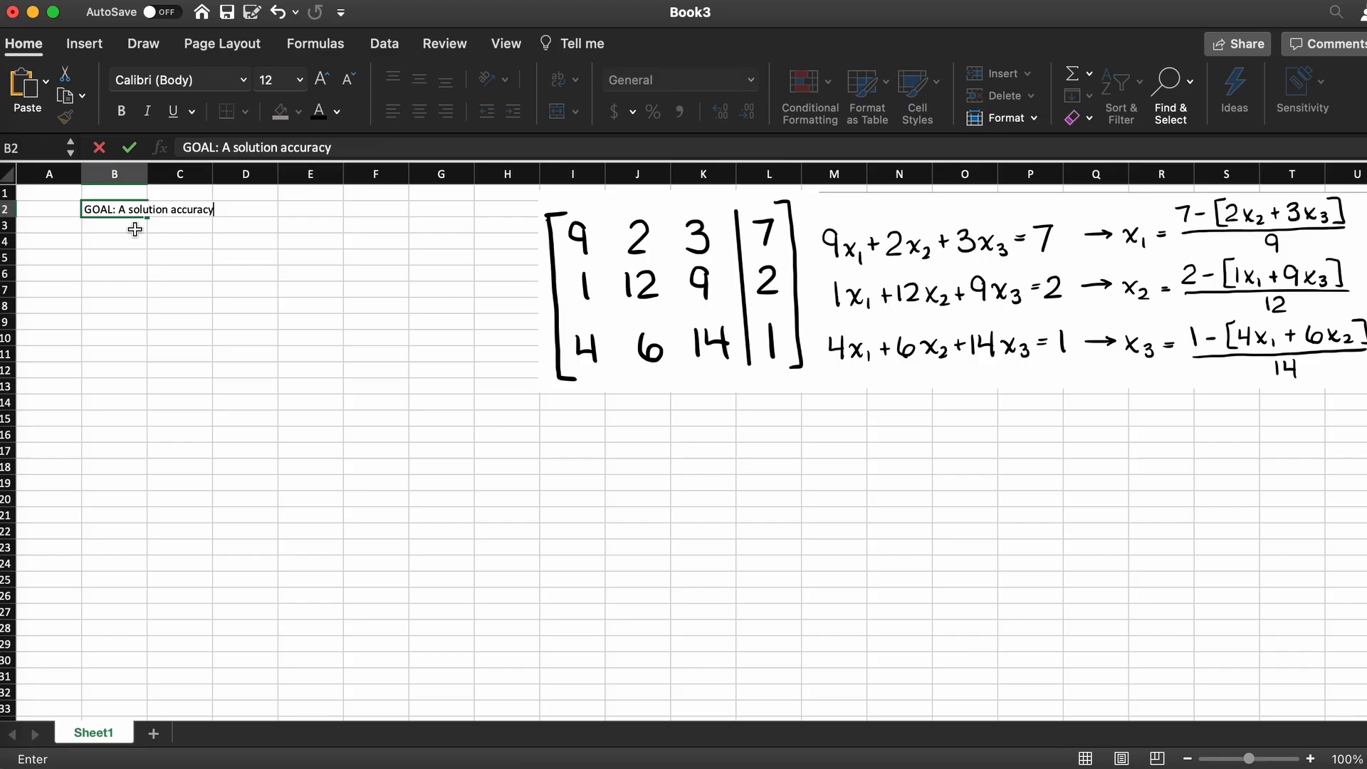
text(of 0.005 for all independent equations.)
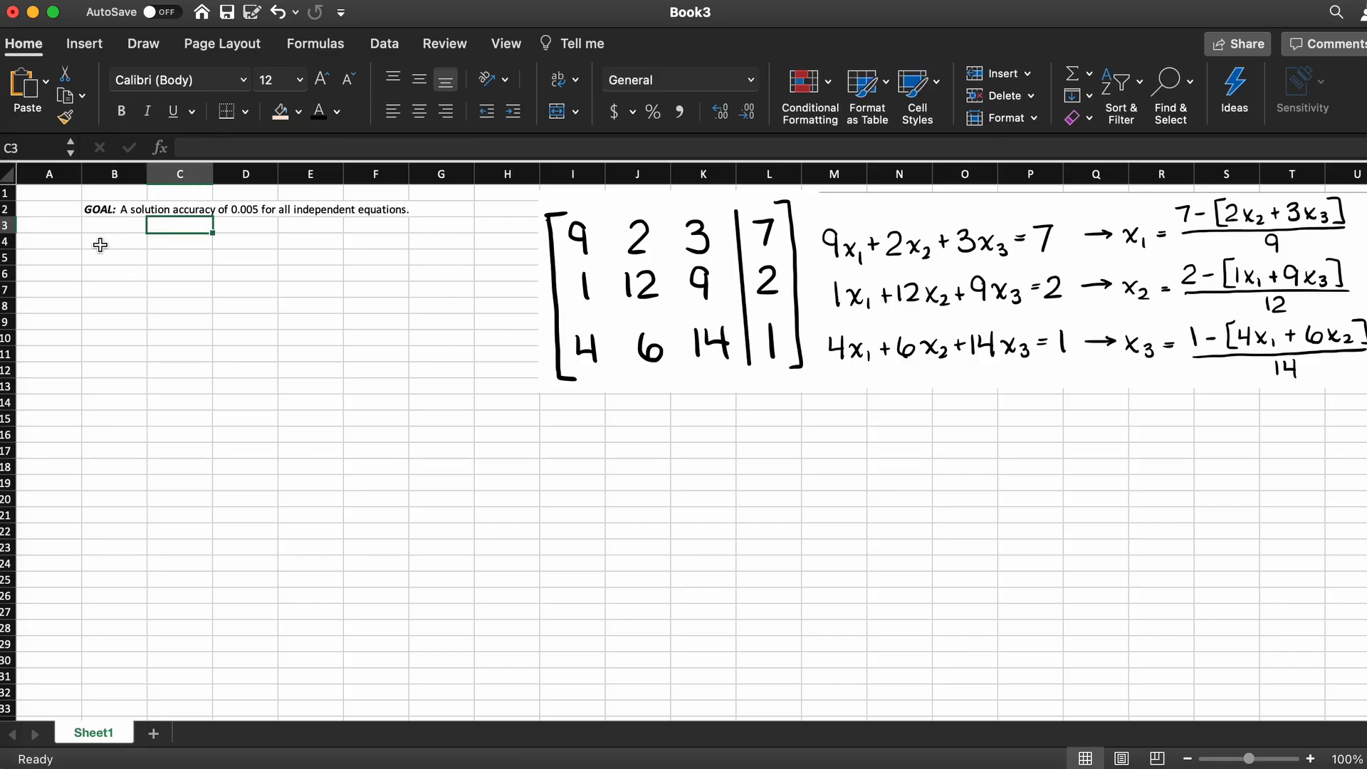
- Enter the constant and x1–x5 headers with coefficients in B4:G9, bordered with header fill
text(x3)
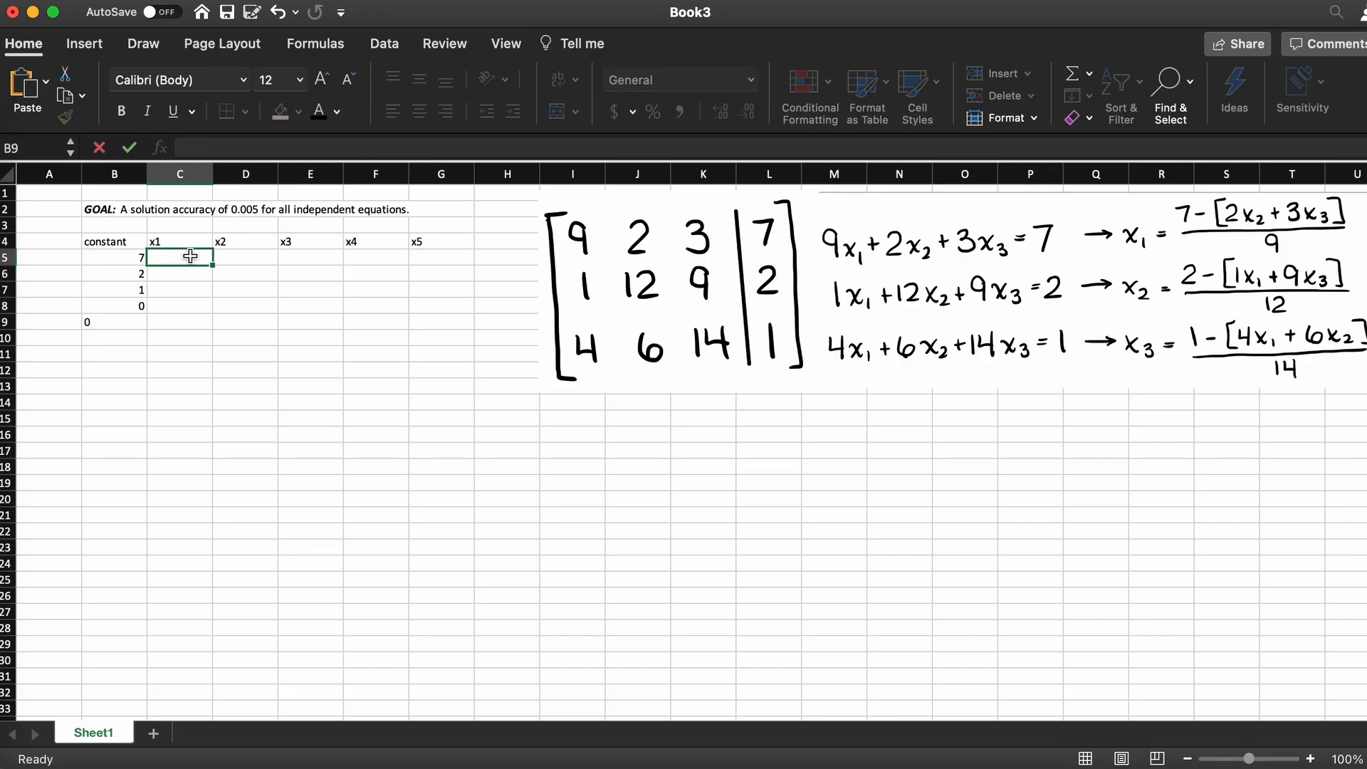
text(0)
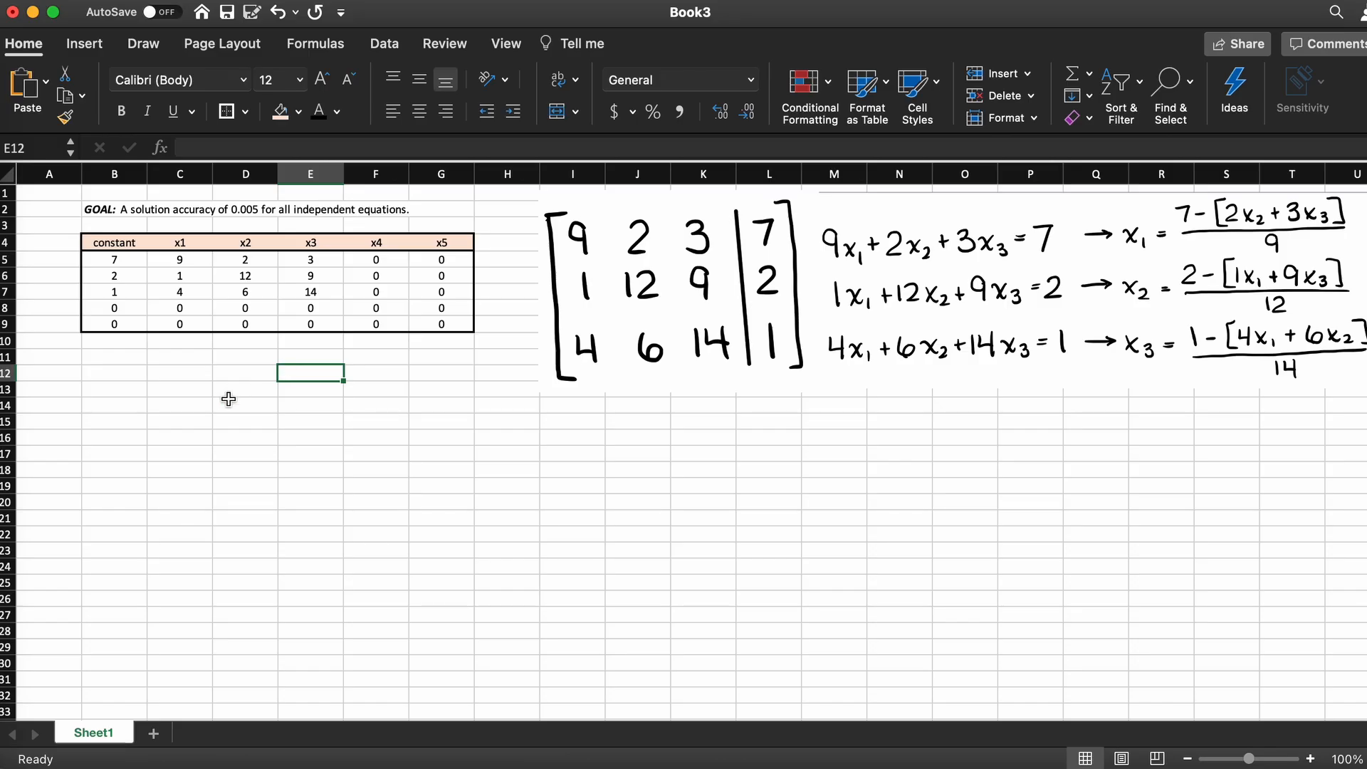
- Add the merged 'X-Vector Values' title with x1–x5 headers, starting zeros and iterations 0–2
text(X-Vector Values)
click(114, 505)
text(2)
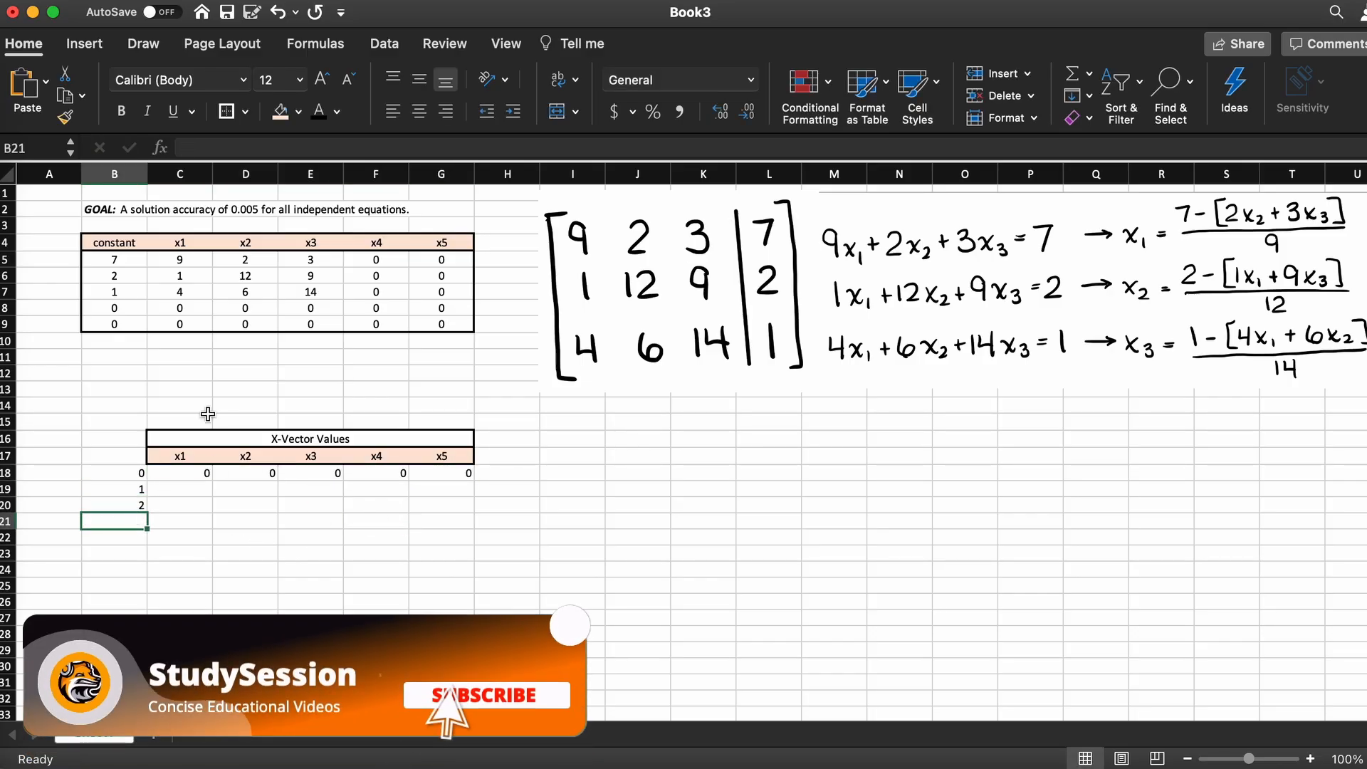
- Merge an 'iterations' caption down A18:A37 and begin the iteration-1 x1 formula
text(iterations)
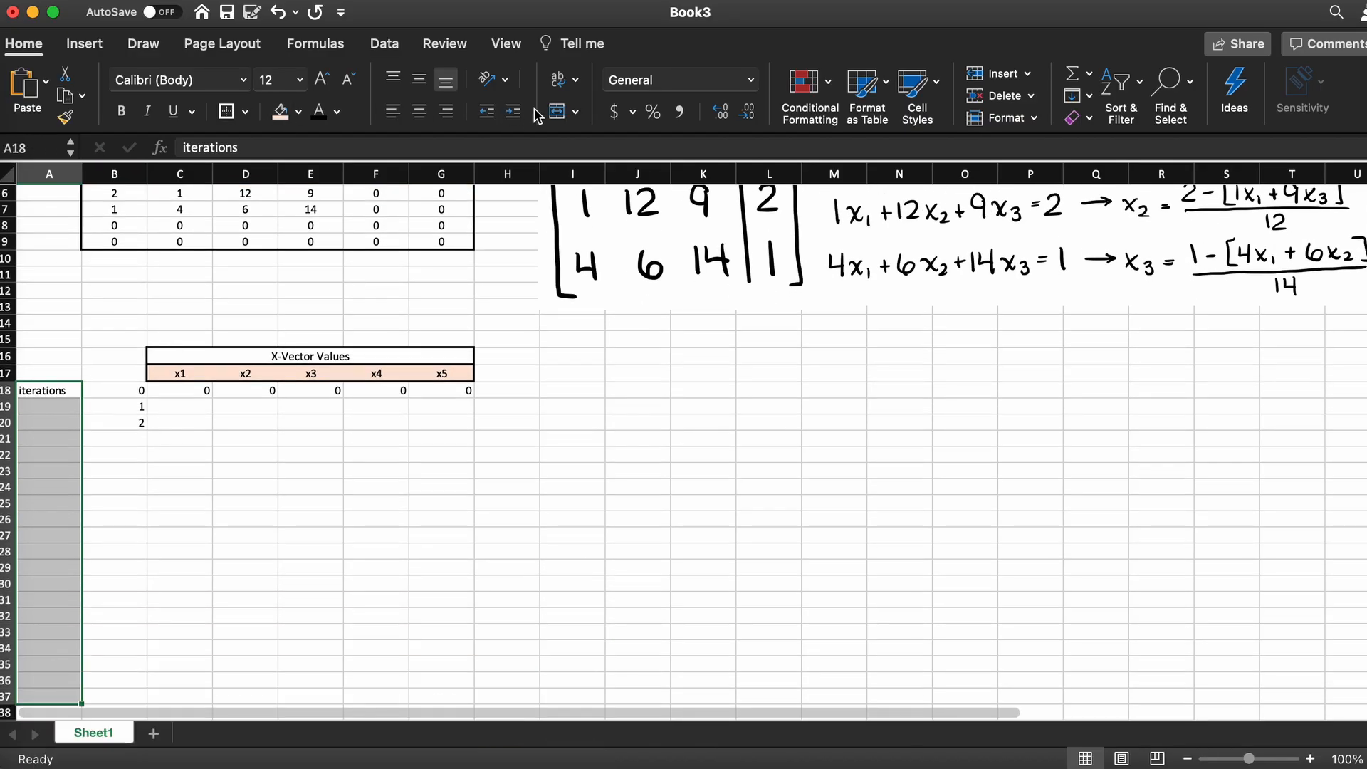
click(245, 478)
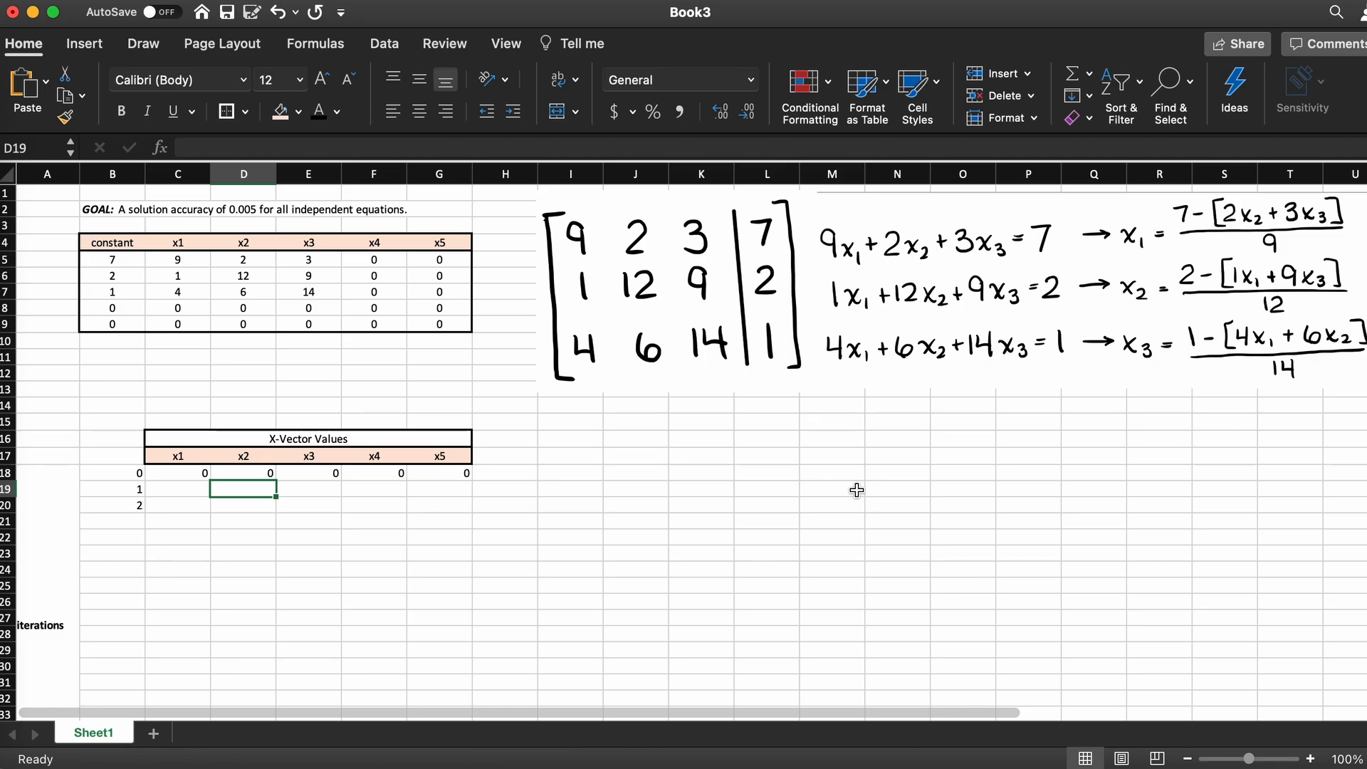
mouse_move(858, 481)
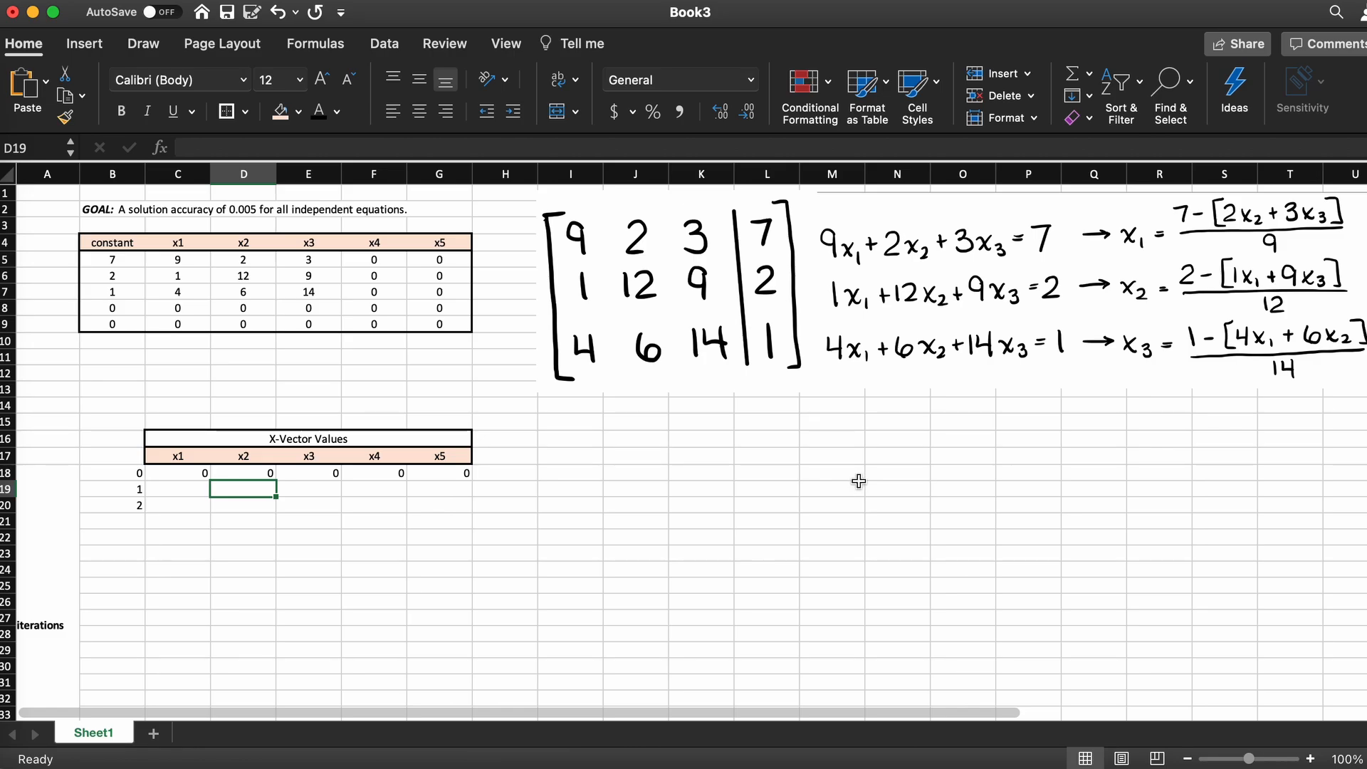
mouse_move(862, 472)
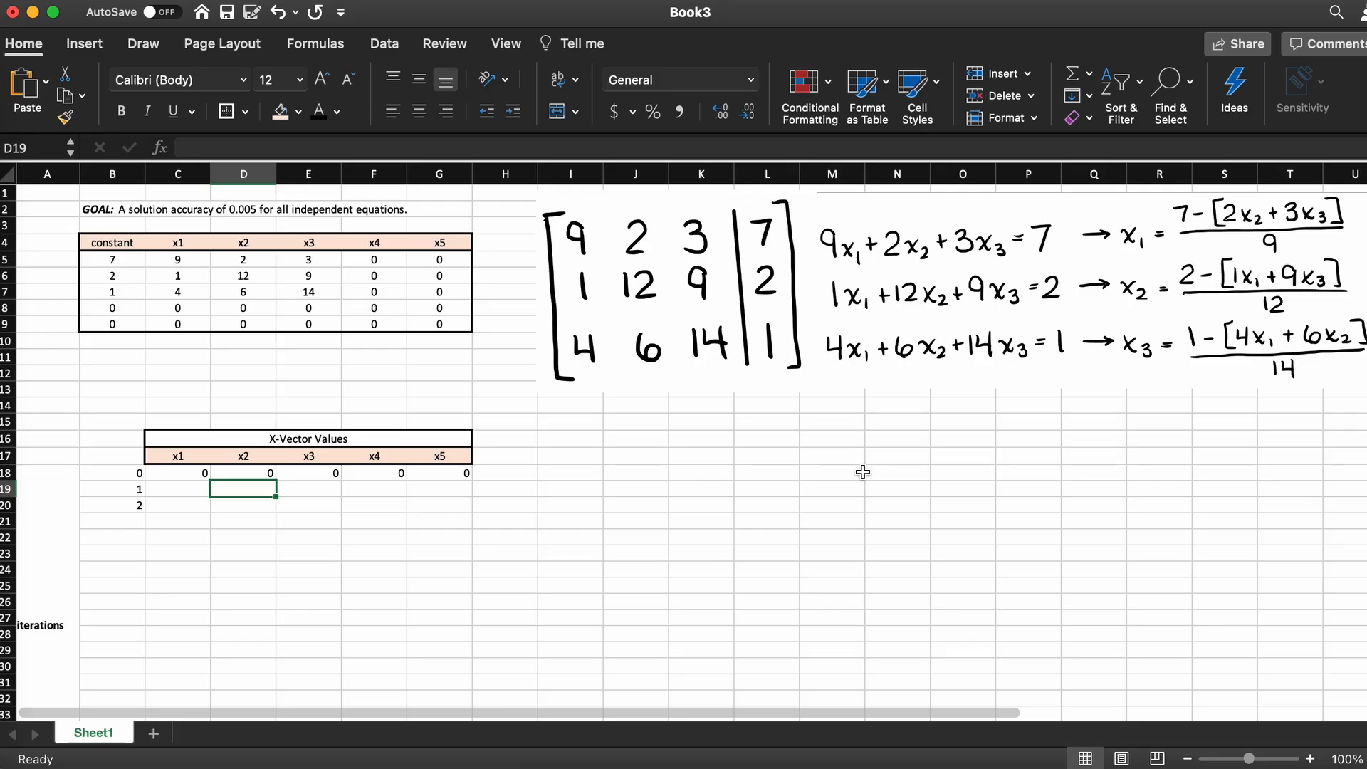
mouse_move(870, 453)
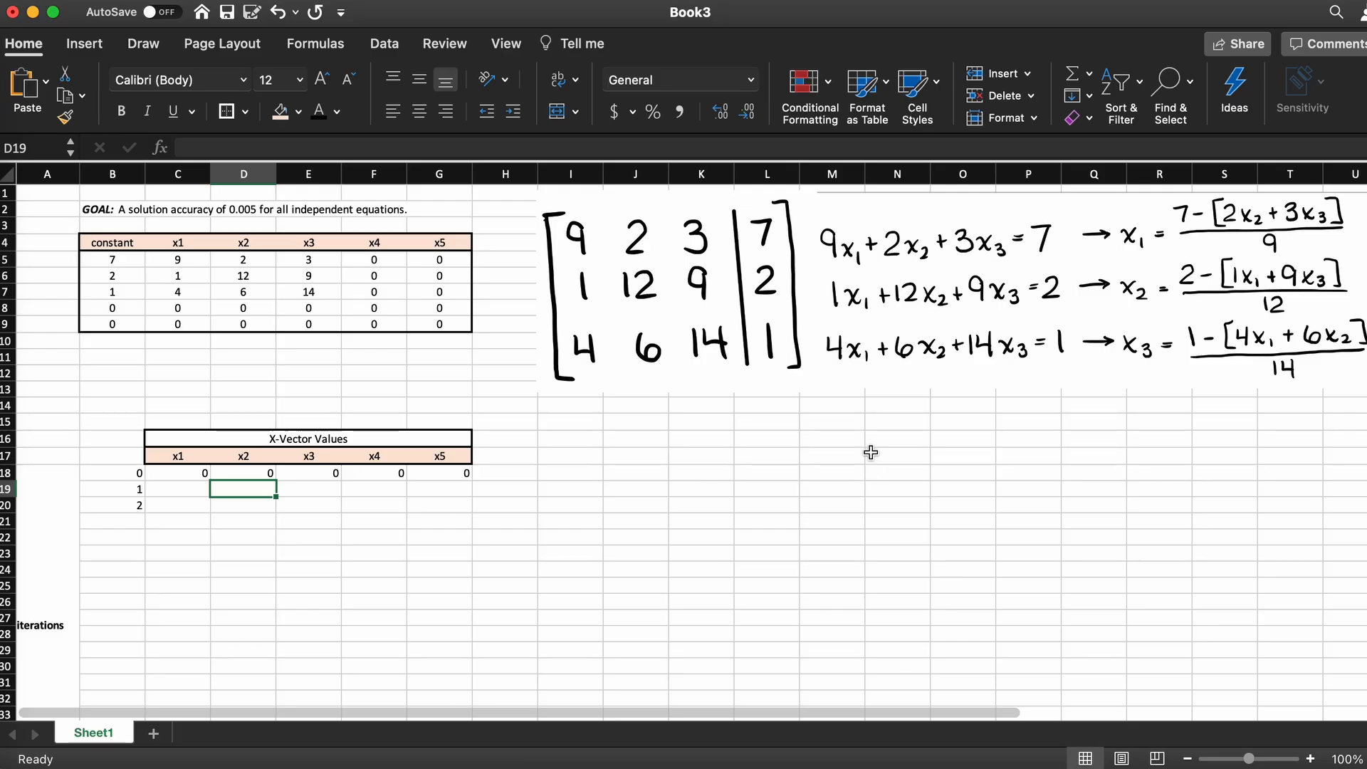
mouse_move(876, 440)
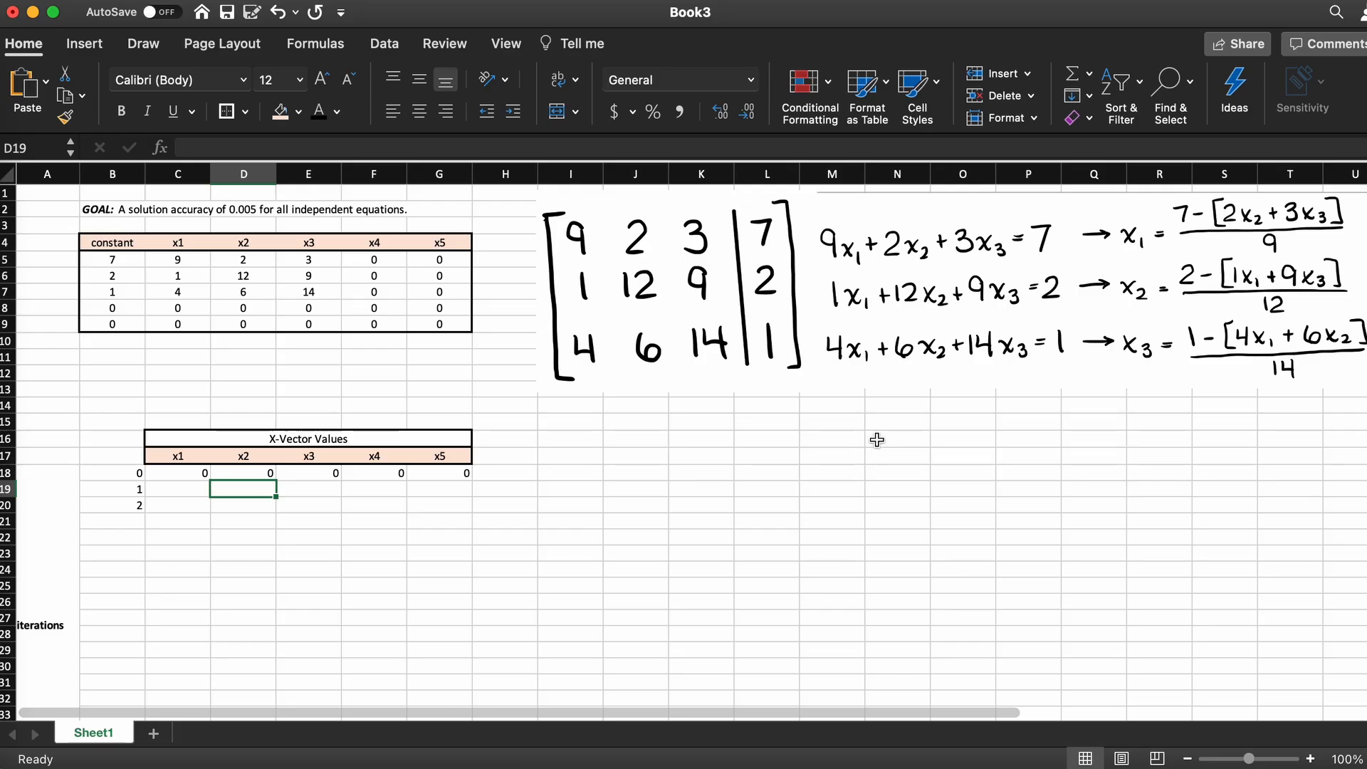
mouse_move(886, 416)
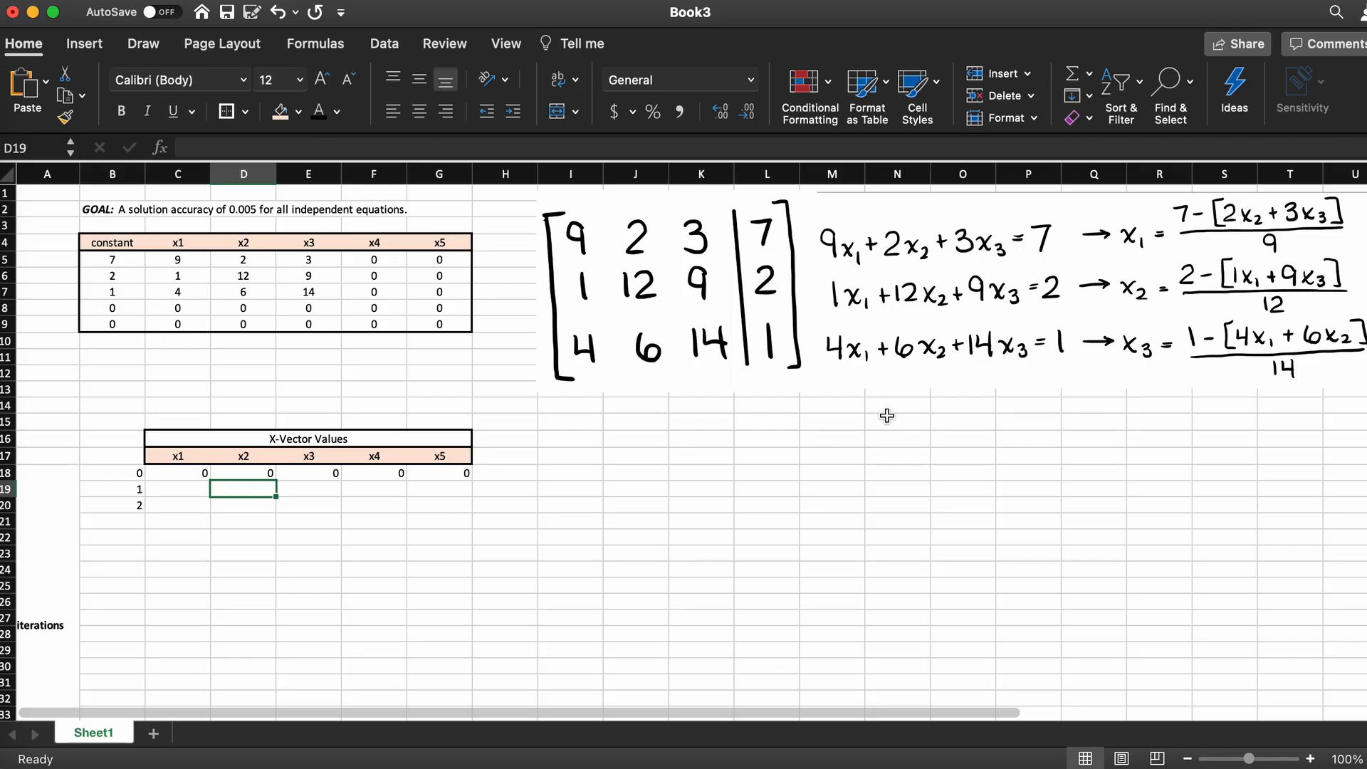
mouse_move(887, 410)
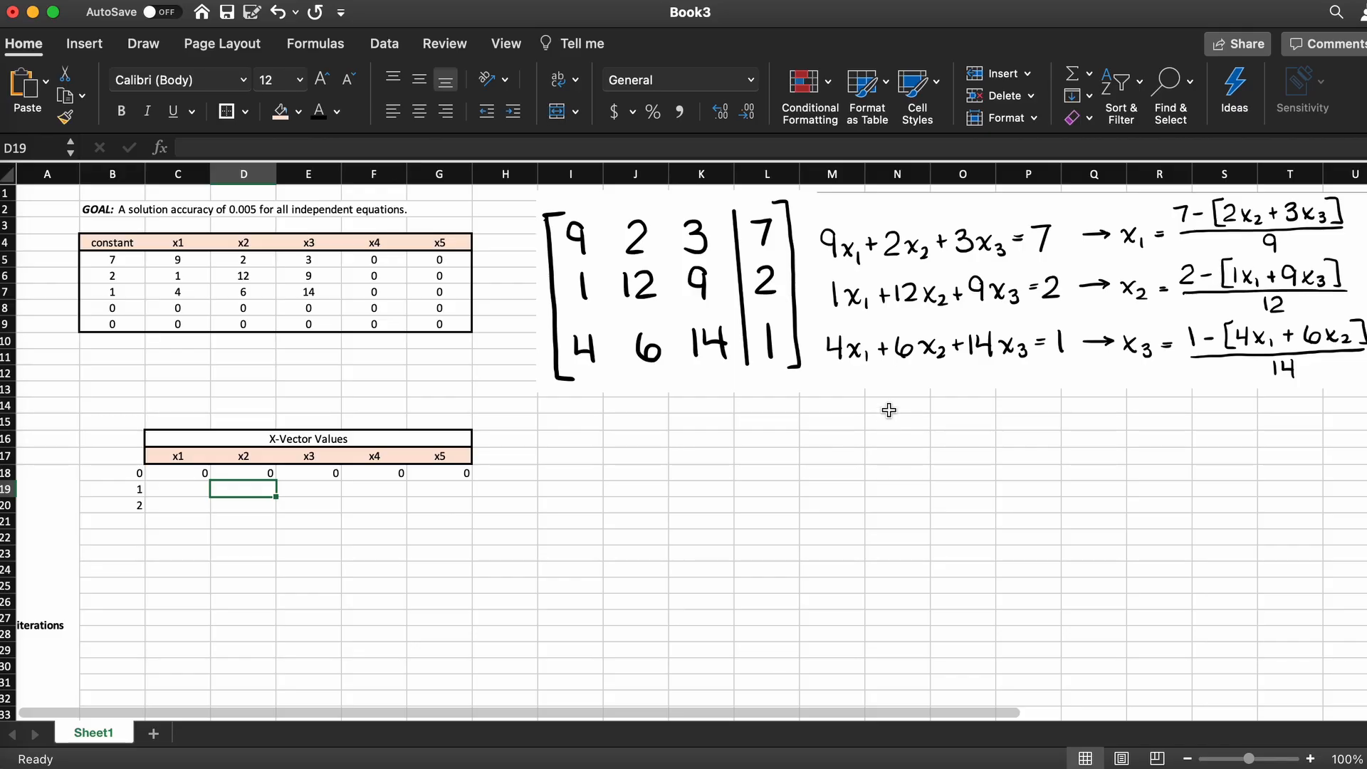
mouse_move(1131, 384)
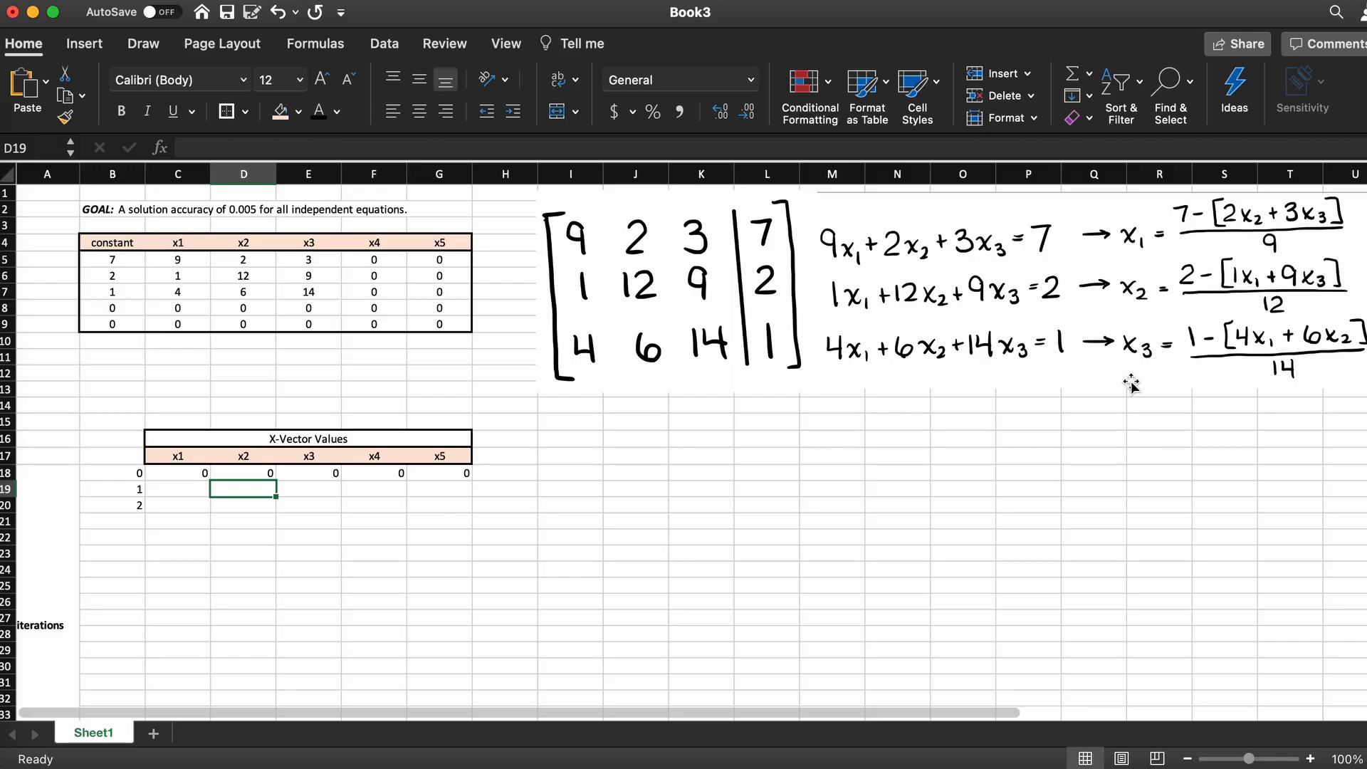
mouse_move(1348, 381)
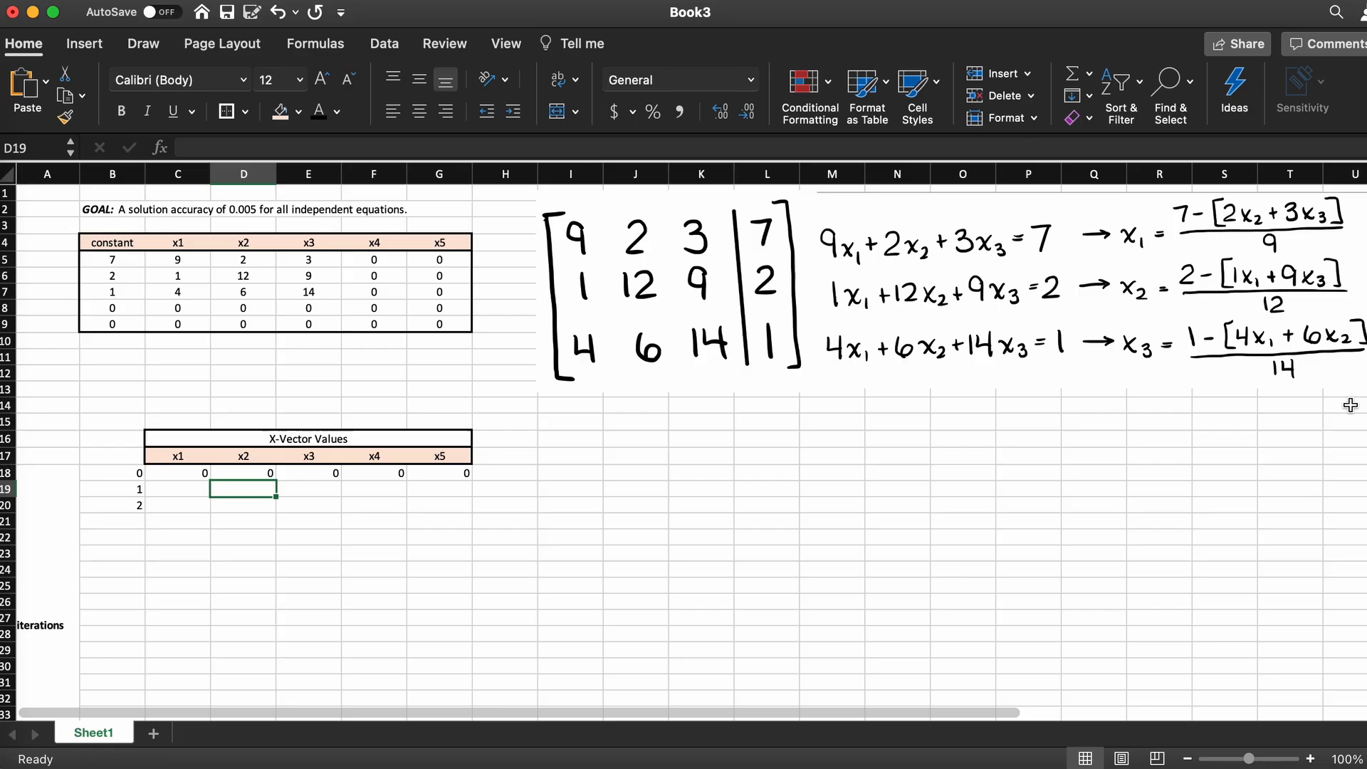
text(=)
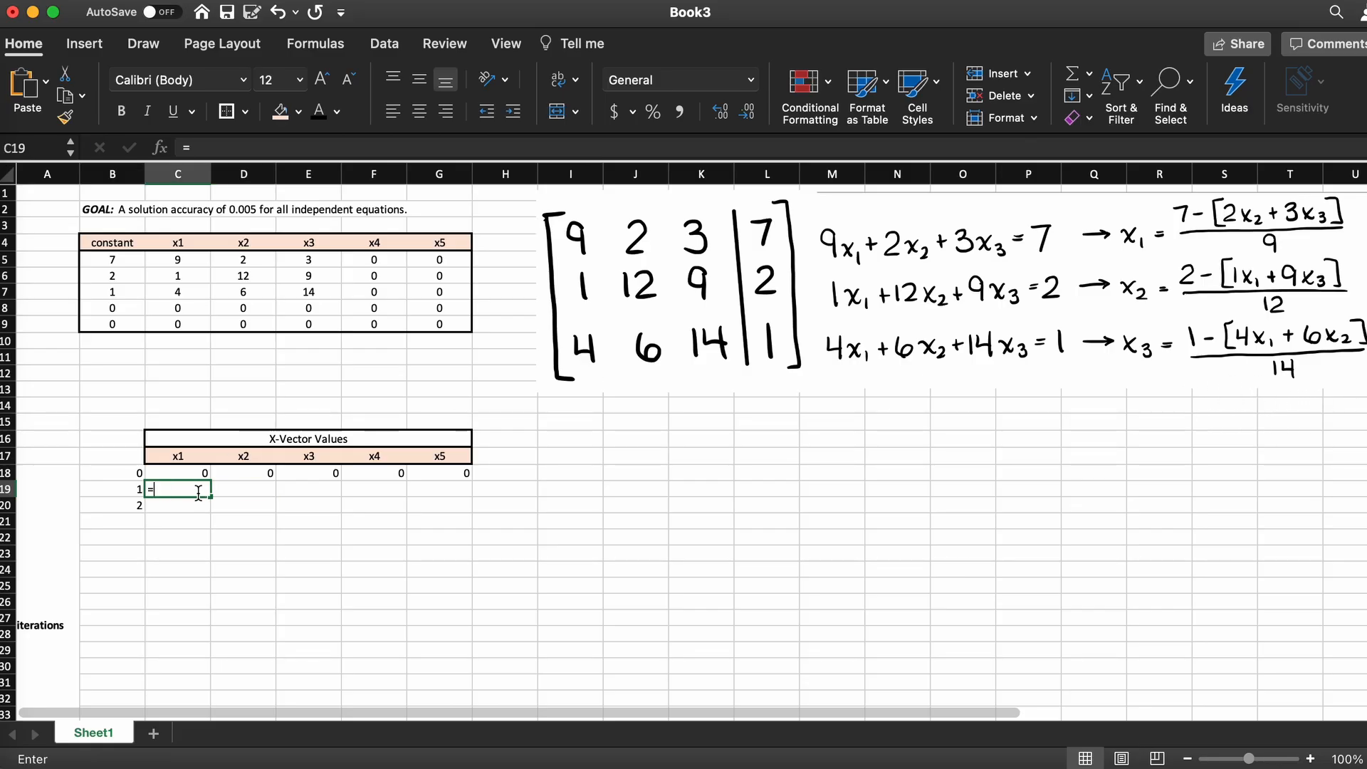
- Enter the x1 formula =($B$5-(D18*$D$5+E18*$E$5+F18*$F$5+G18*$G$5))/9 giving 0.7777778
click(112, 259)
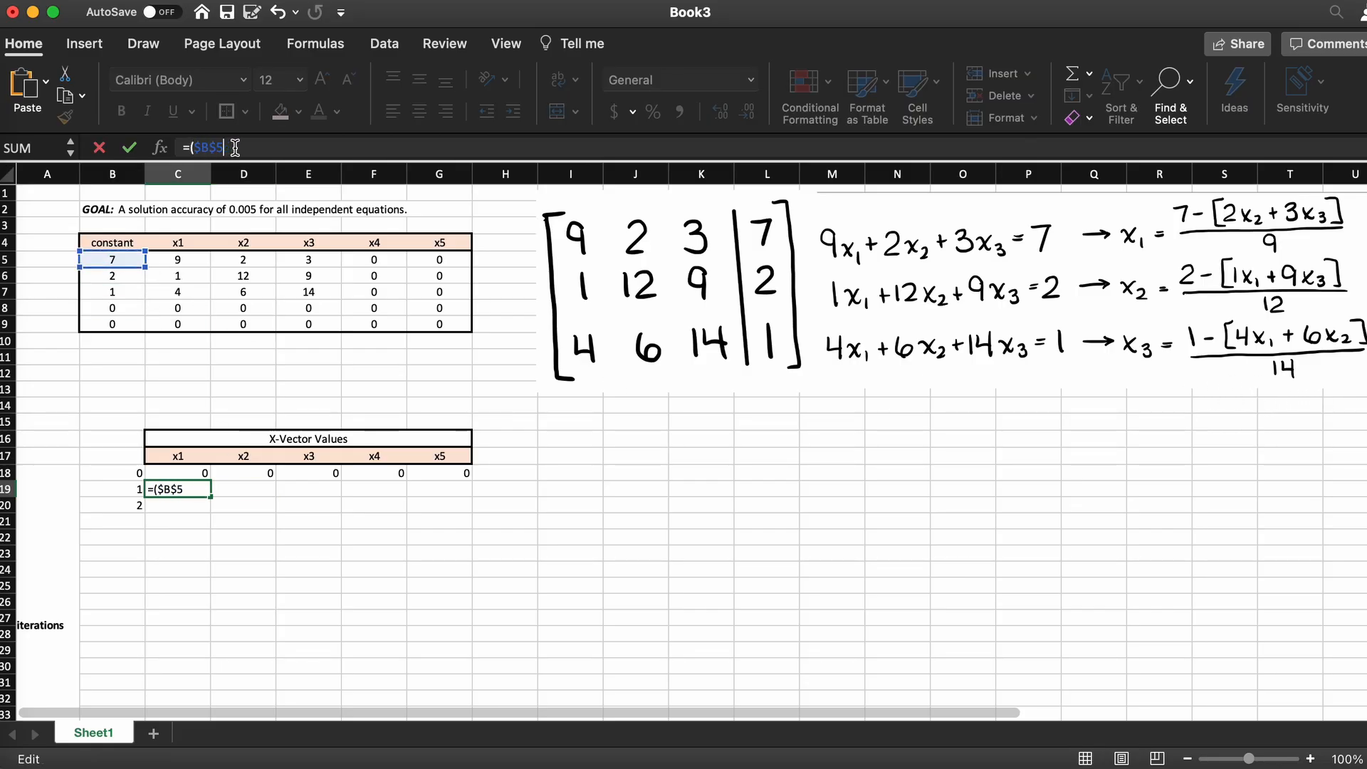
text(-(2*$D$5+3*)
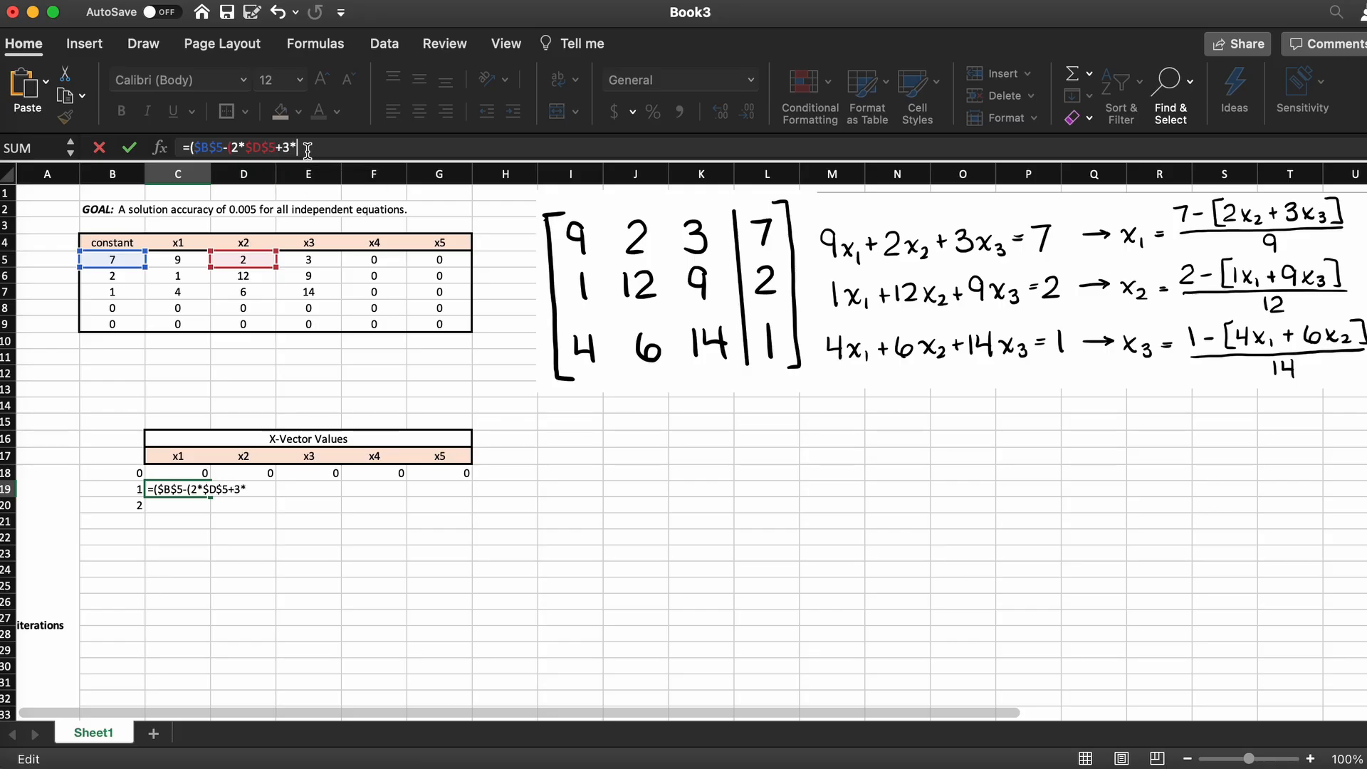
text(*$E$5+F5)
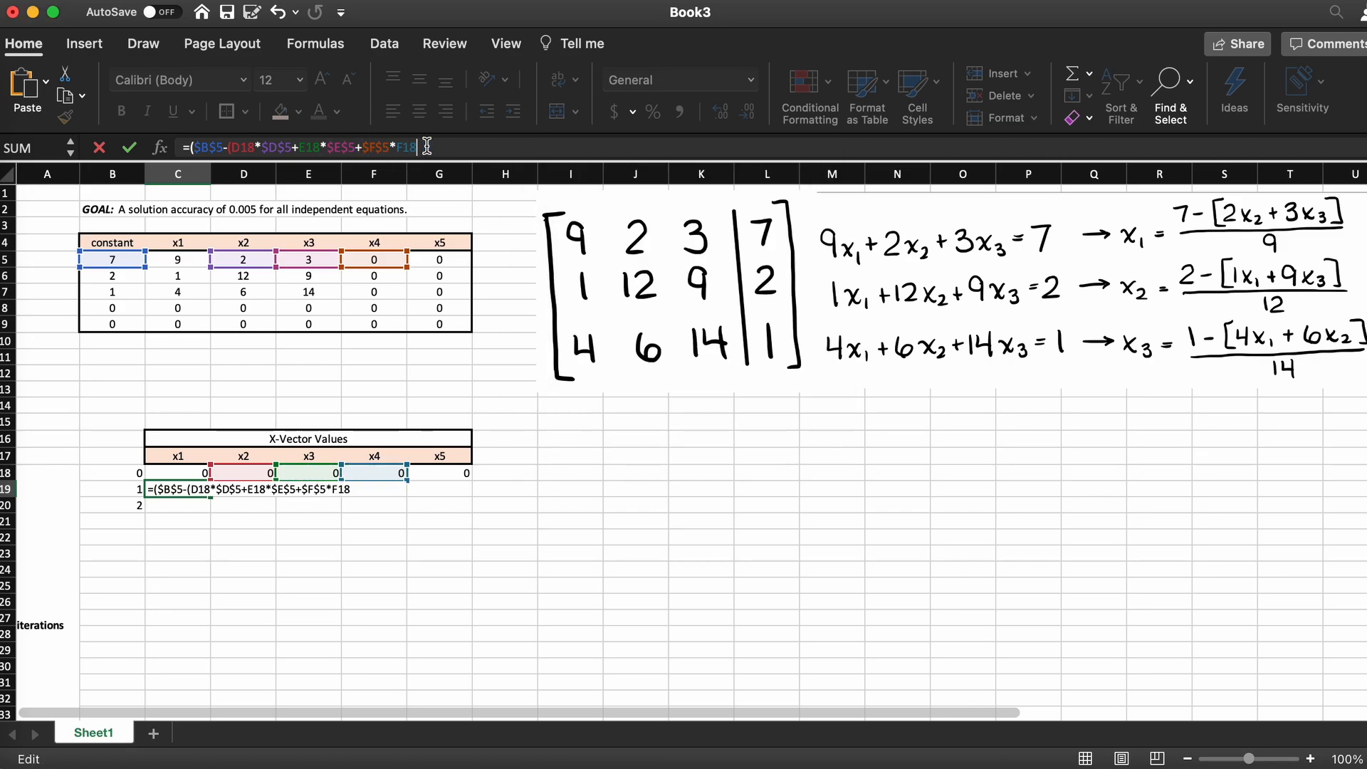
text(+$G$5*G18))/9)
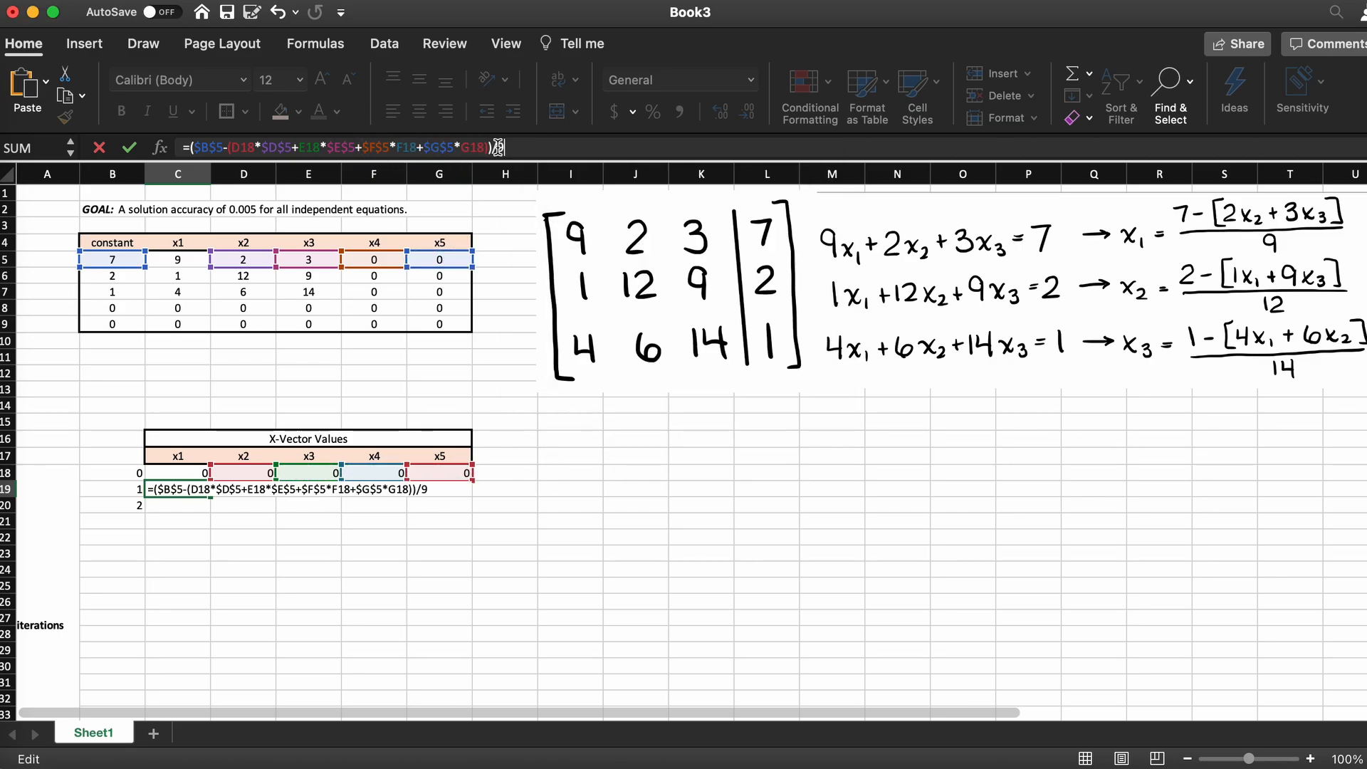
click(1158, 438)
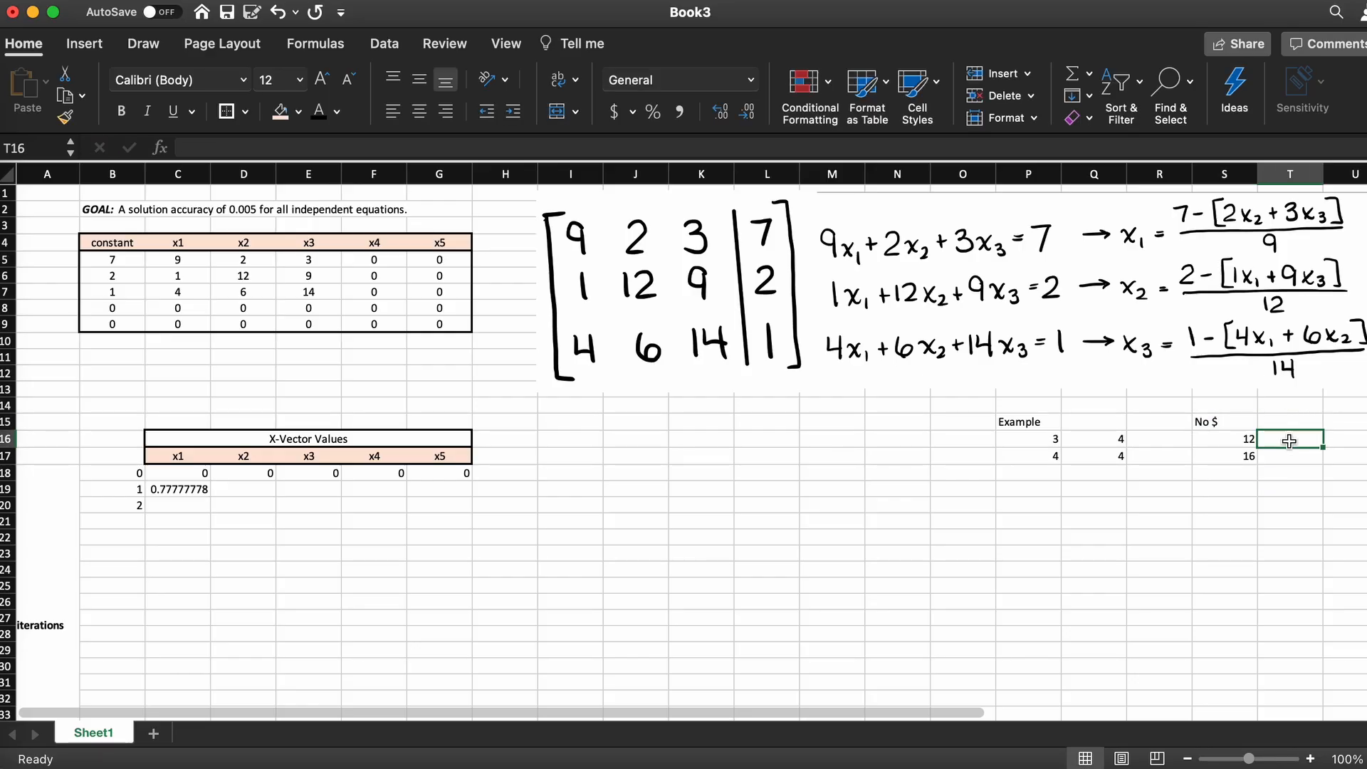
- Add the 'with $' column using =Q16*$P16 filled down, showing 12 and 12
text(=Q16*$P16)
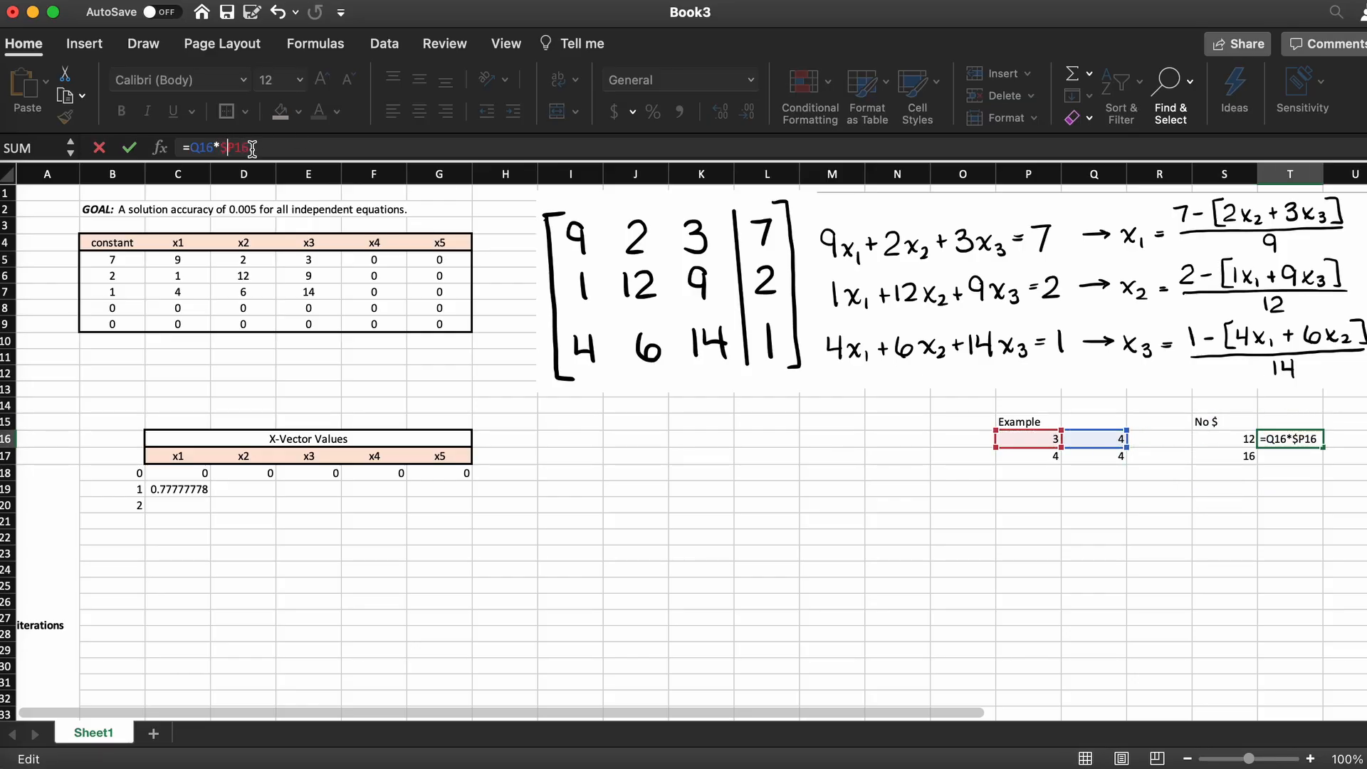
text(with $)
click(309, 489)
text(=(B7-($C$7*C18+$D$7*D18)))
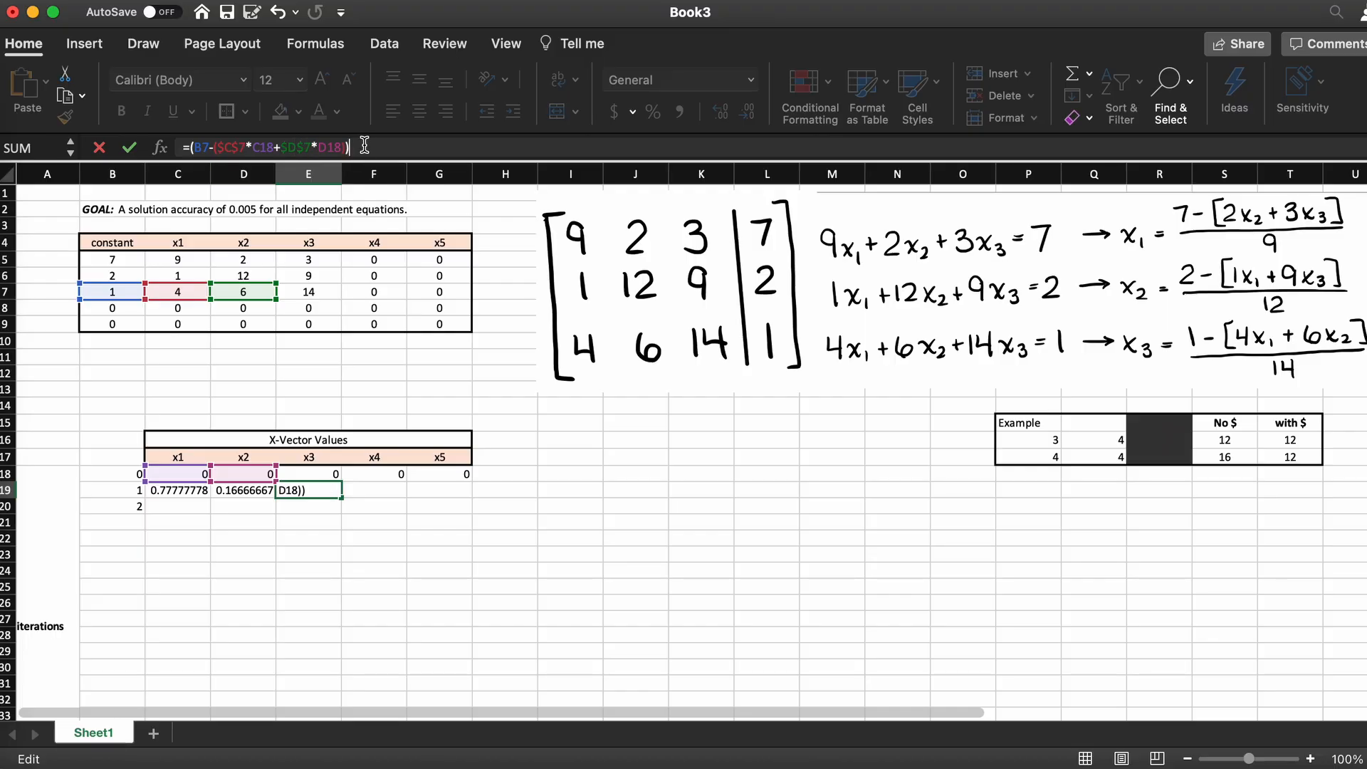
- Enter the x3, x4, x5 formulas for iteration 1 in E19:G19, x3 giving 0.07142857
click(243, 308)
text(=($B$9-(C9*C18+D9*D18+E9*E18+F9*F18)
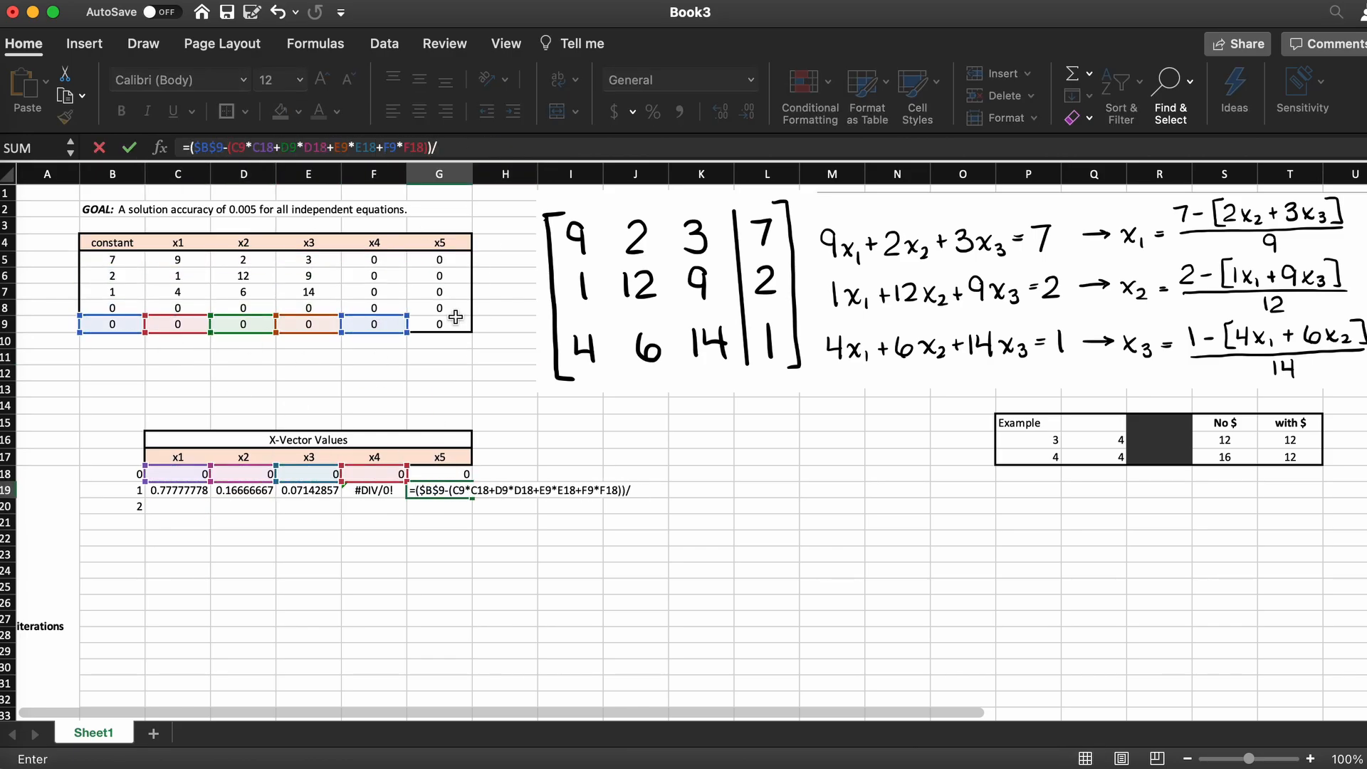
text(/G9)
click(636, 439)
text(Accuracy Check)
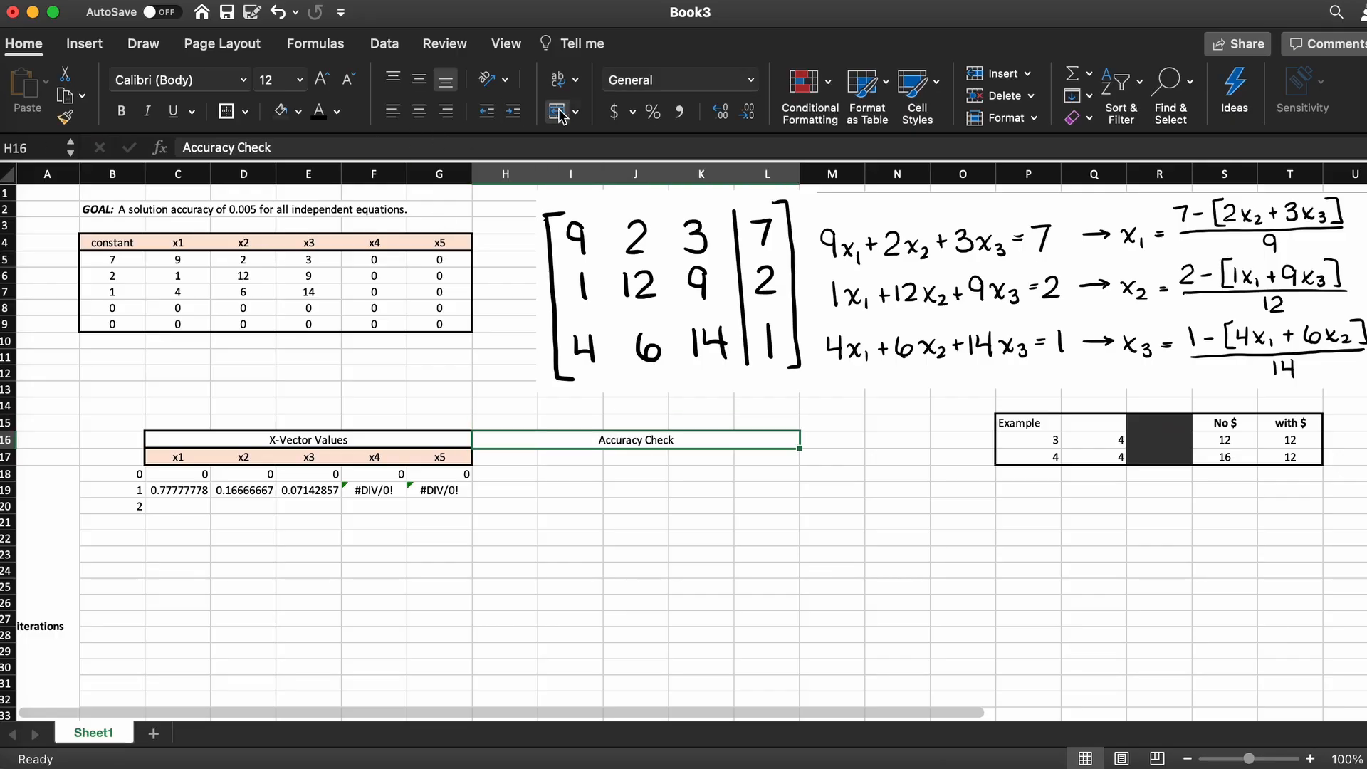
- Add x1–x5 accuracy headers and residual formulas =7-(…) and =2-(…) for iteration 0
text(x3)
click(504, 473)
text(=7-C5*C18+D5*D18)
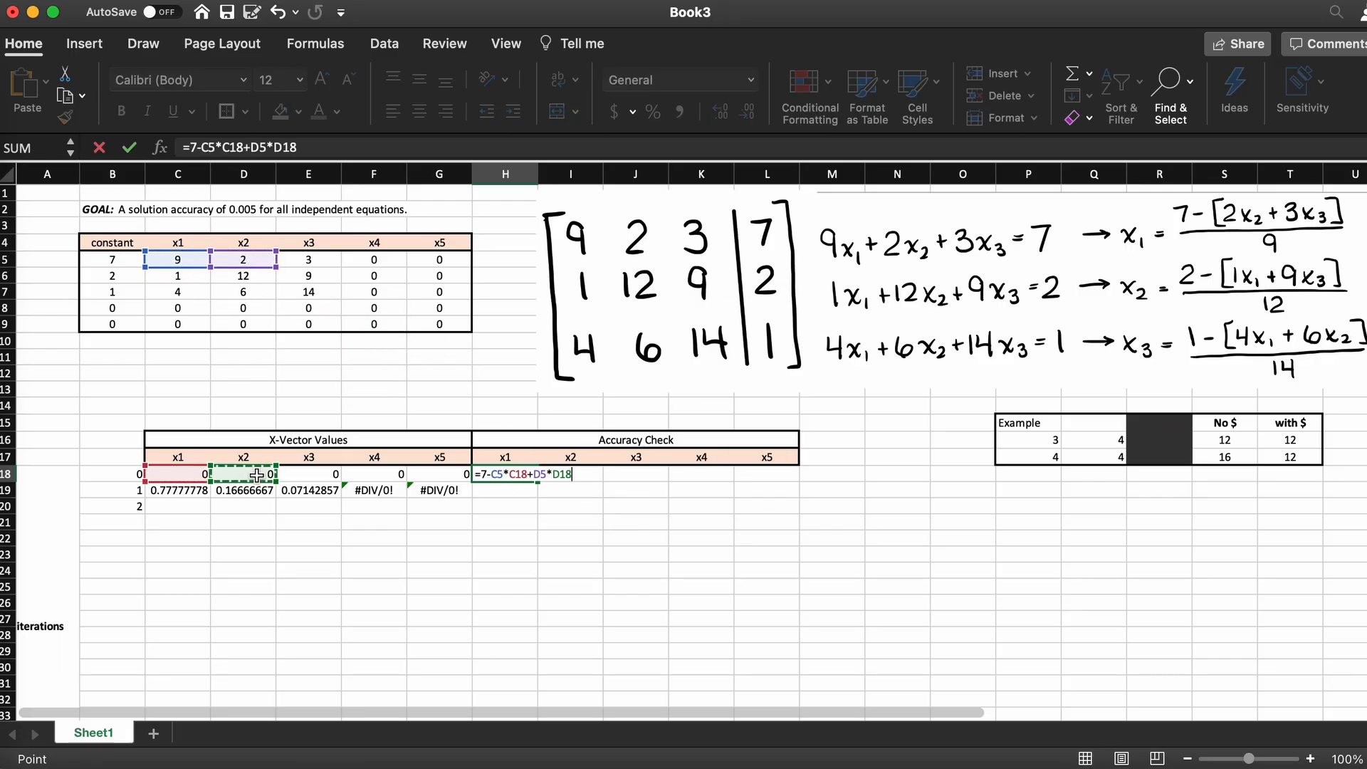
text(+E5*E18+F5*F18+G5*G18)
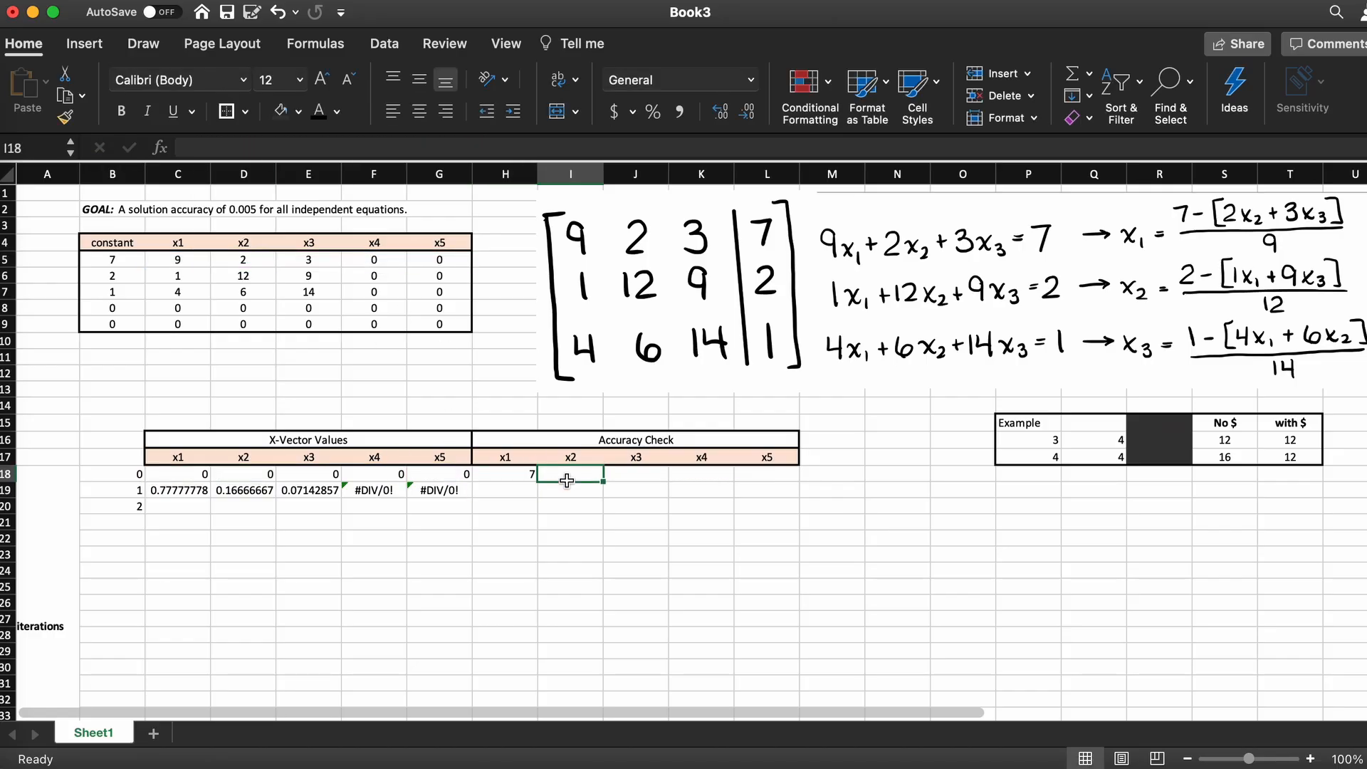
text(=2-(C6*C18+D6*D18+E6*E18+F6*F18+G6*G18))
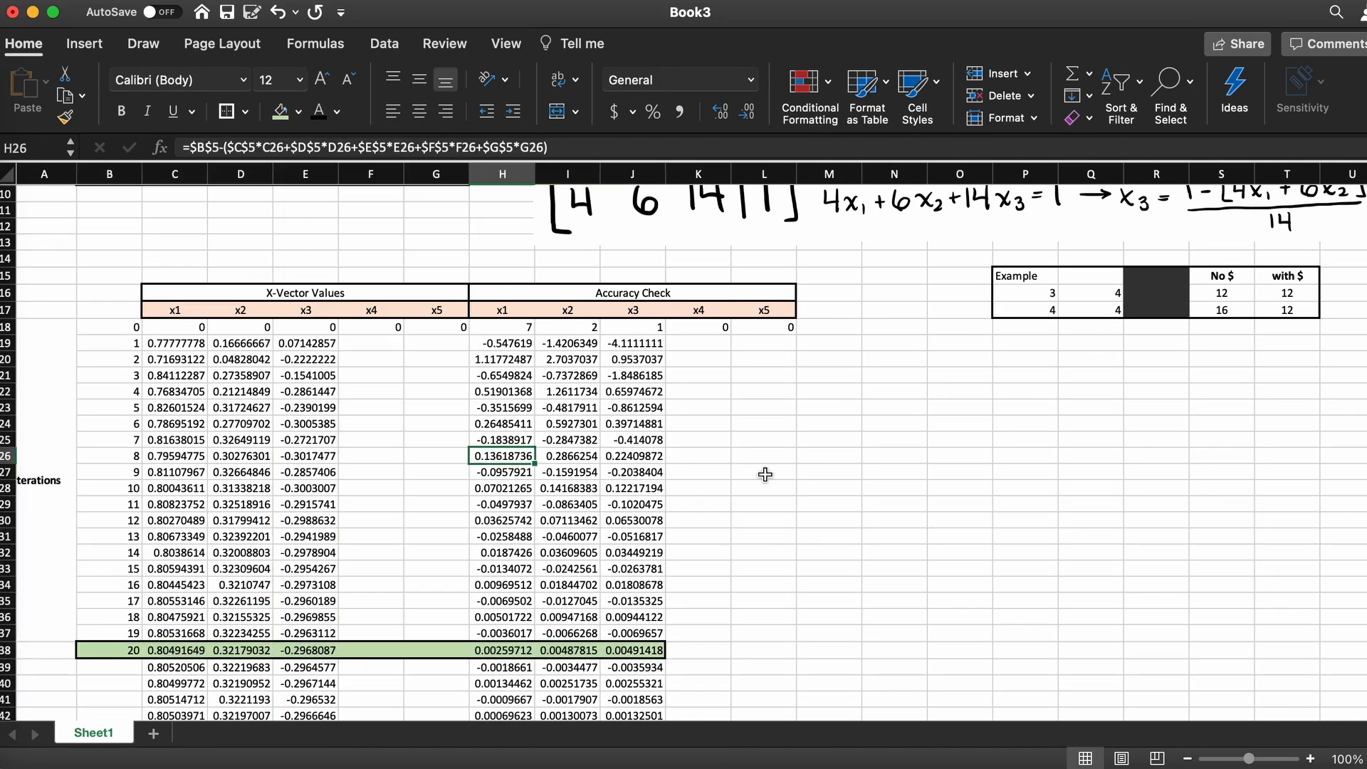
- Fill iterations and residuals down and shade iteration 20 green where residuals drop below 0.005
click(828, 520)
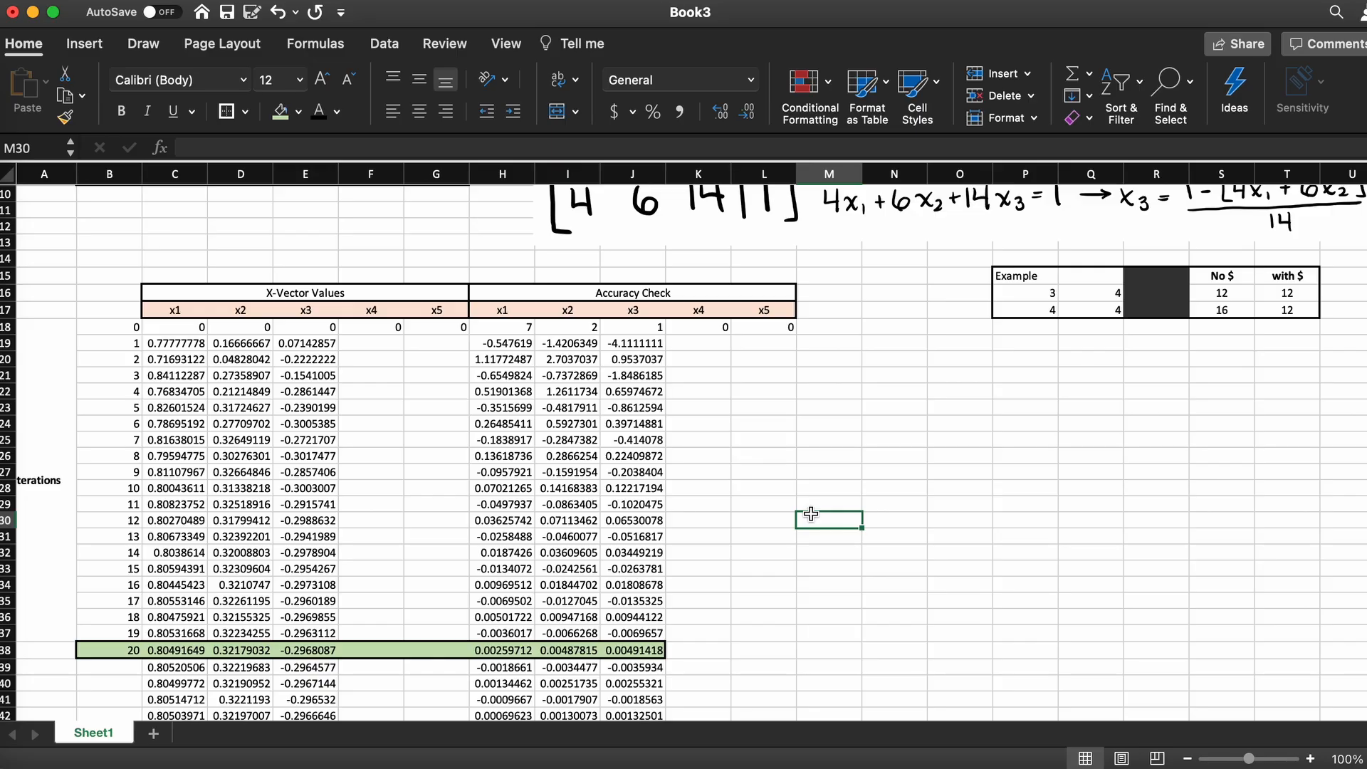